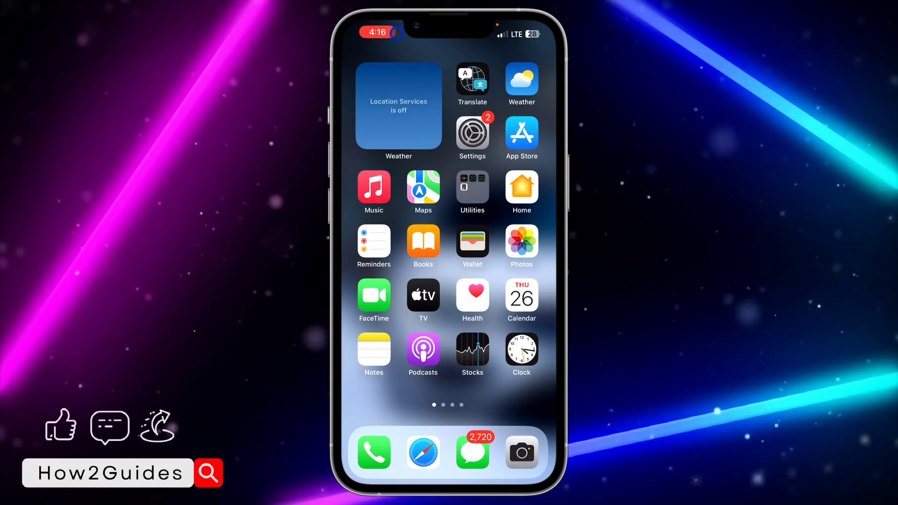
From the home screen, go into Settings and scroll down to WhatsApp's settings page.
scroll(down, 3)
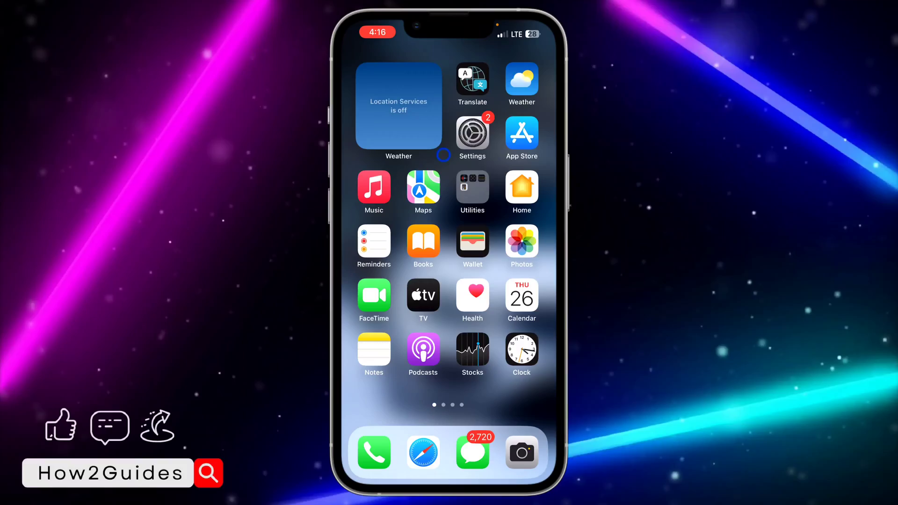
click(472, 132)
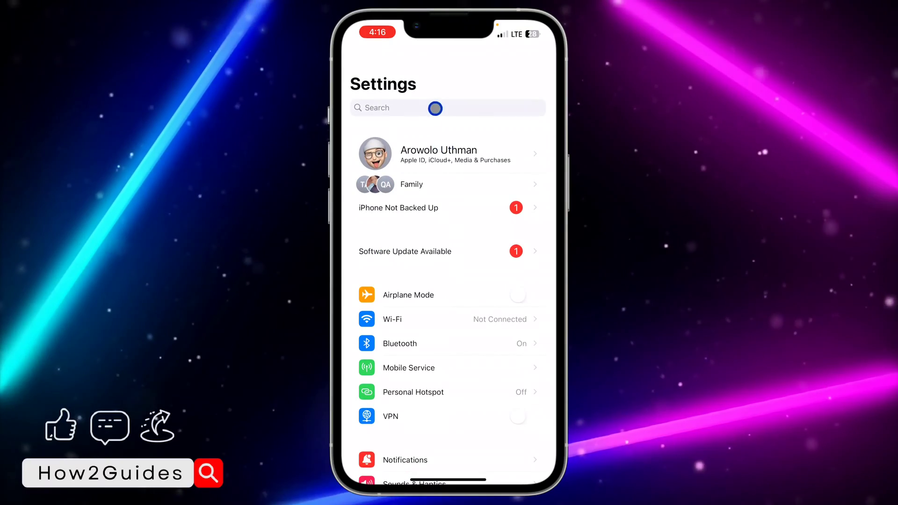
scroll(down, 3)
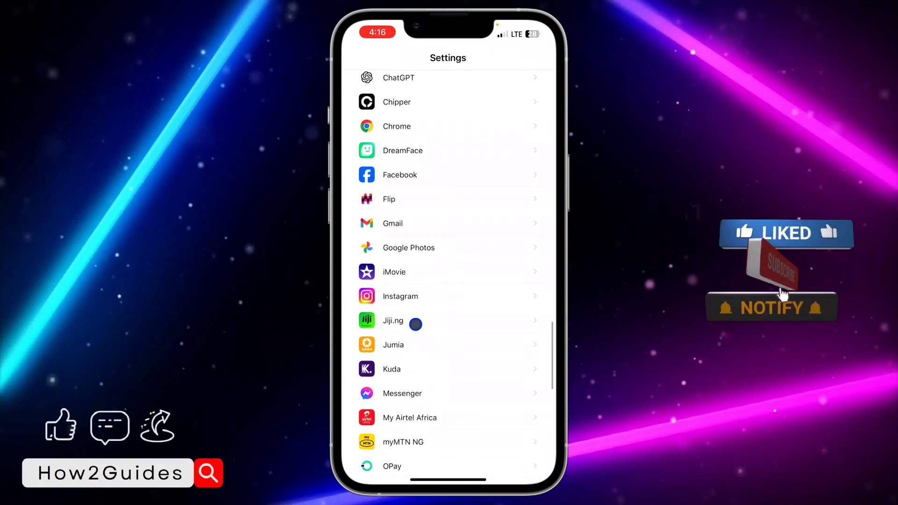
scroll(down, 3)
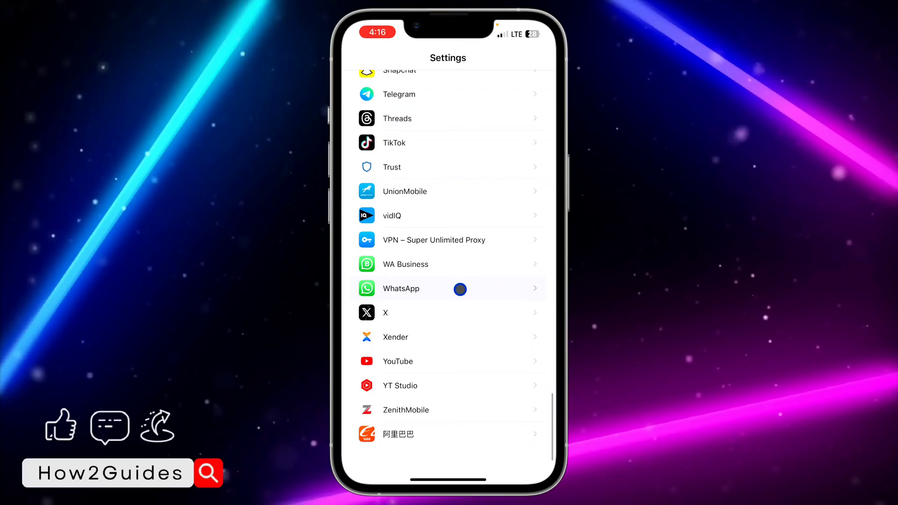
click(401, 289)
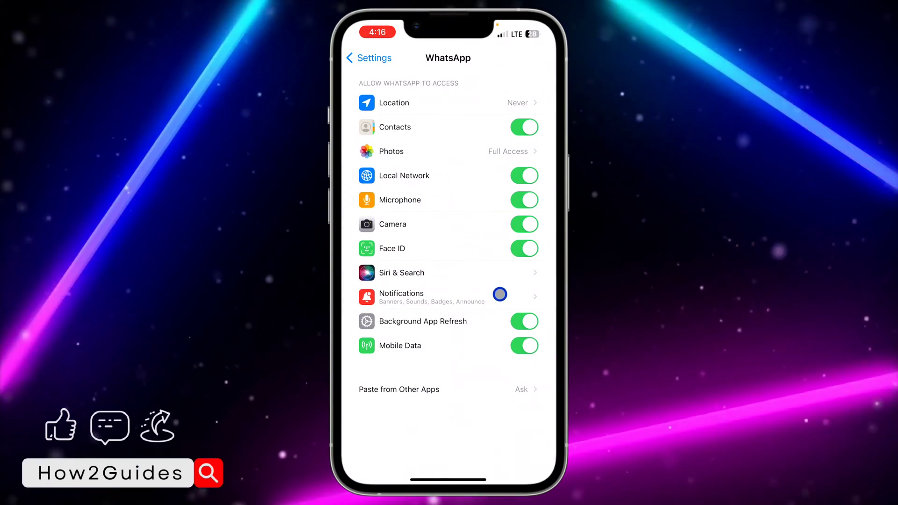
On WhatsApp's Notifications page, switch Allow Notifications off entirely.
click(401, 296)
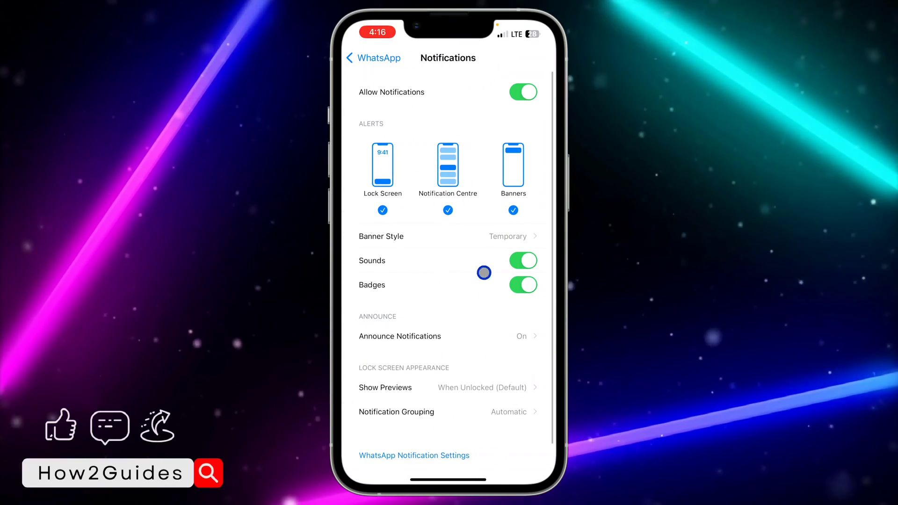
click(522, 93)
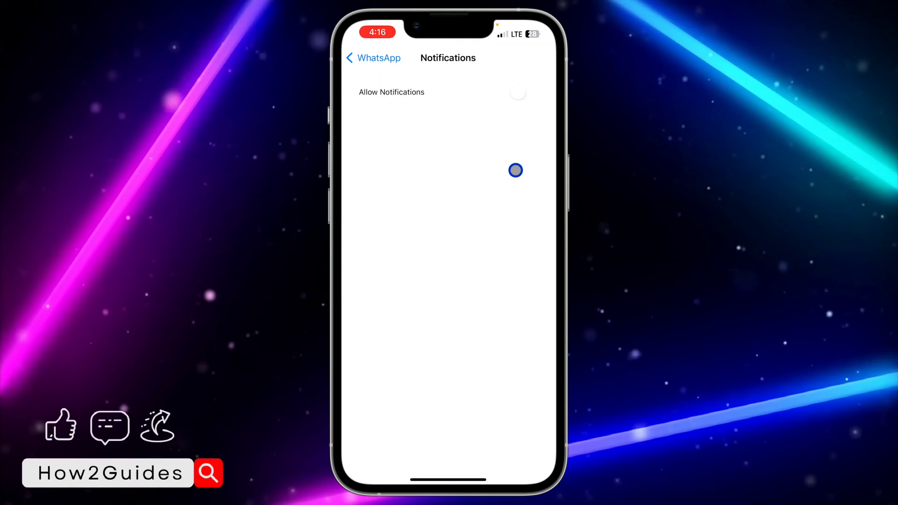
Switch Allow Notifications back on for WhatsApp.
click(522, 92)
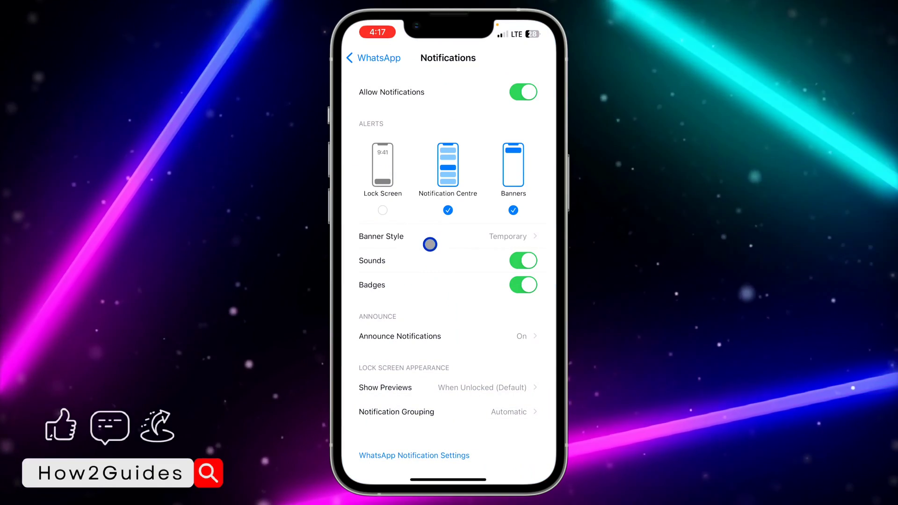
Untick then re-tick the Notification Centre alert so WhatsApp shows there again.
click(447, 167)
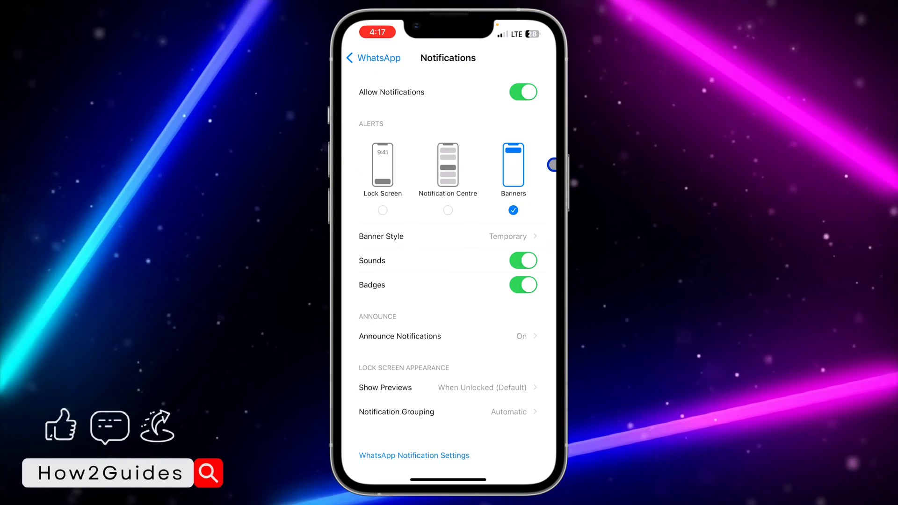
click(383, 171)
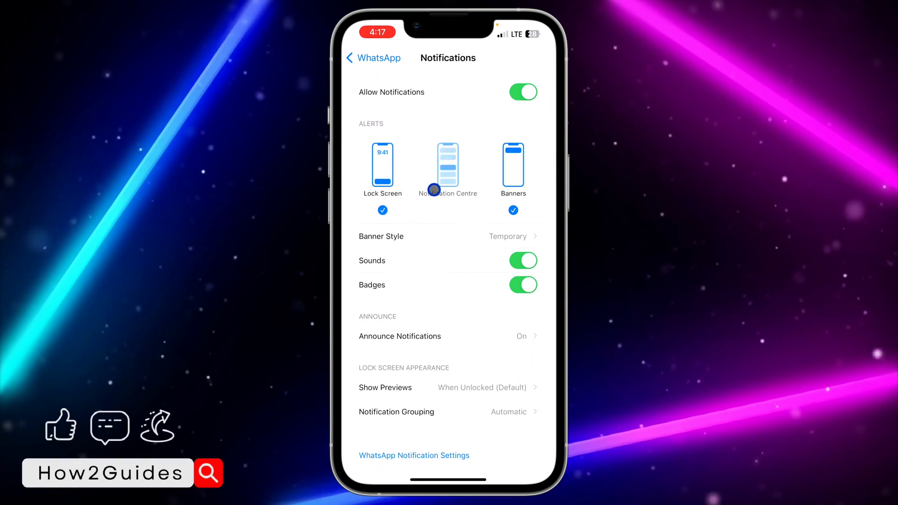